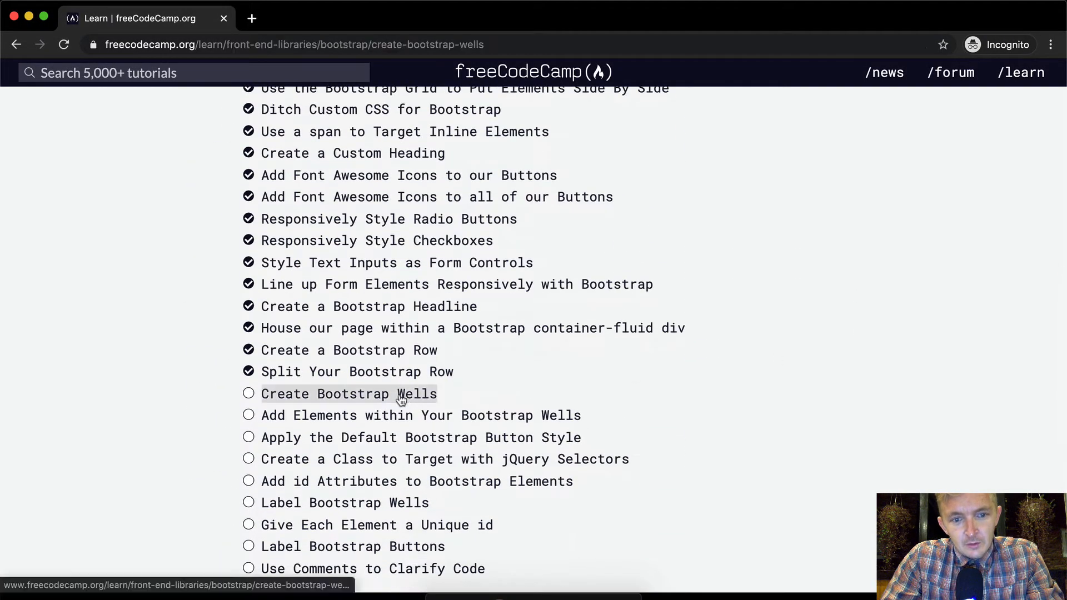
Open the 'Create Bootstrap Wells' challenge from the Bootstrap lesson list.
click(349, 394)
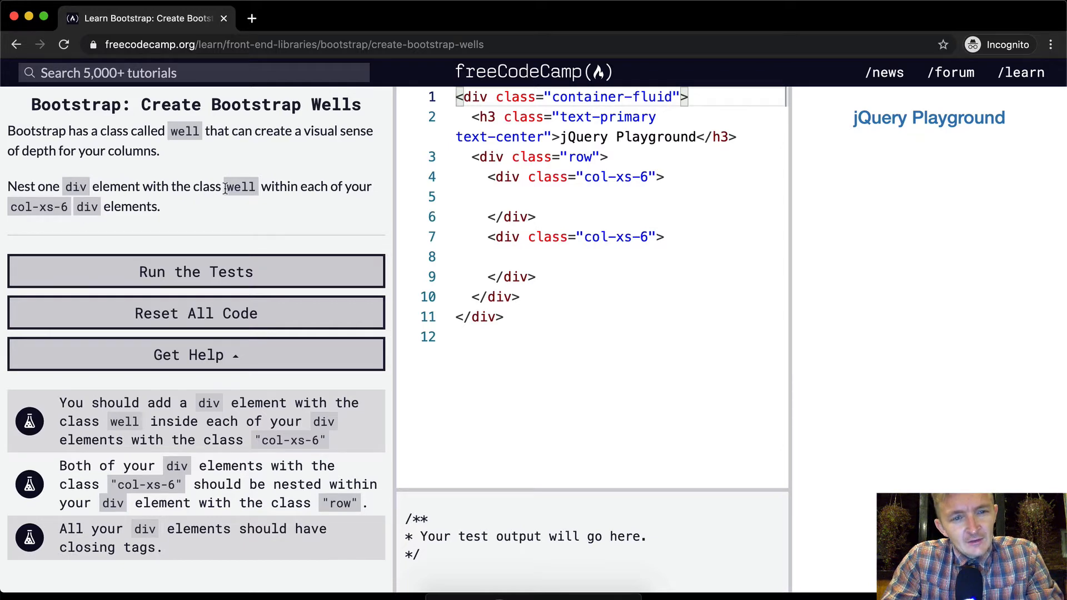
mouse_move(44, 221)
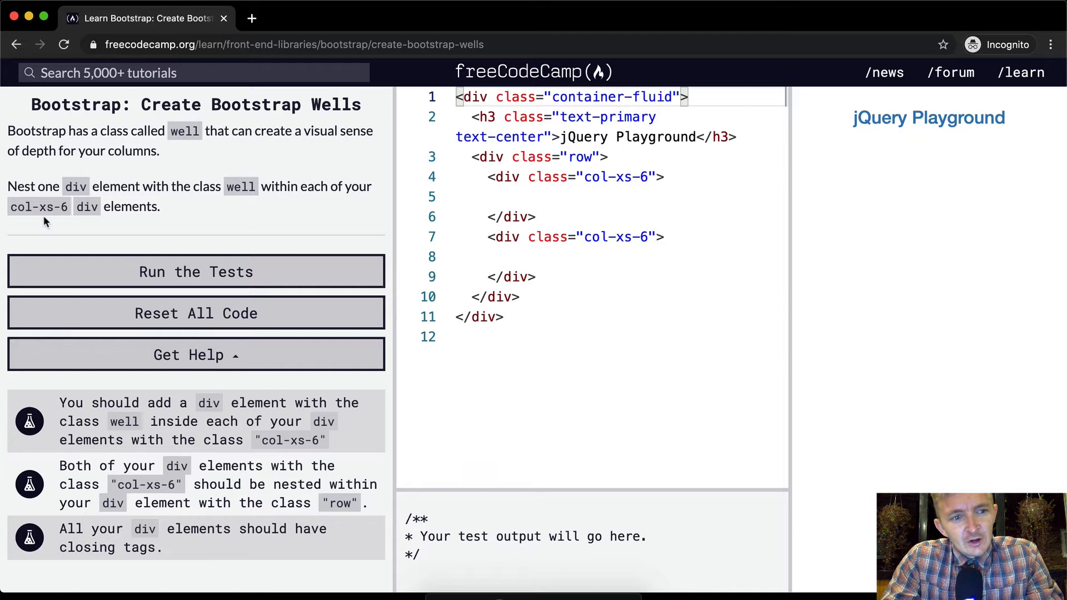
mouse_move(58, 207)
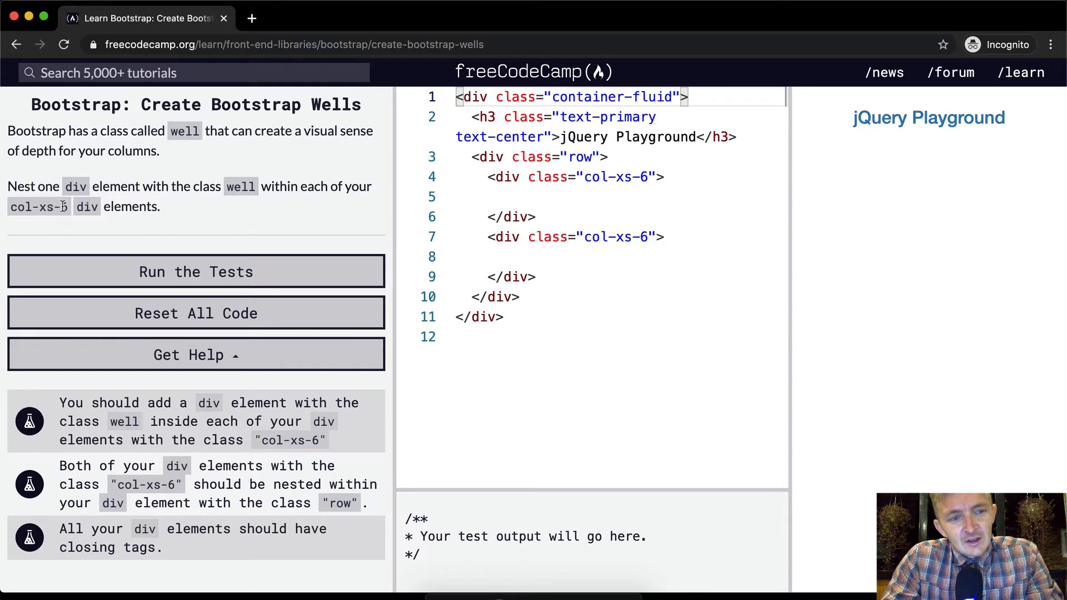
mouse_move(286, 215)
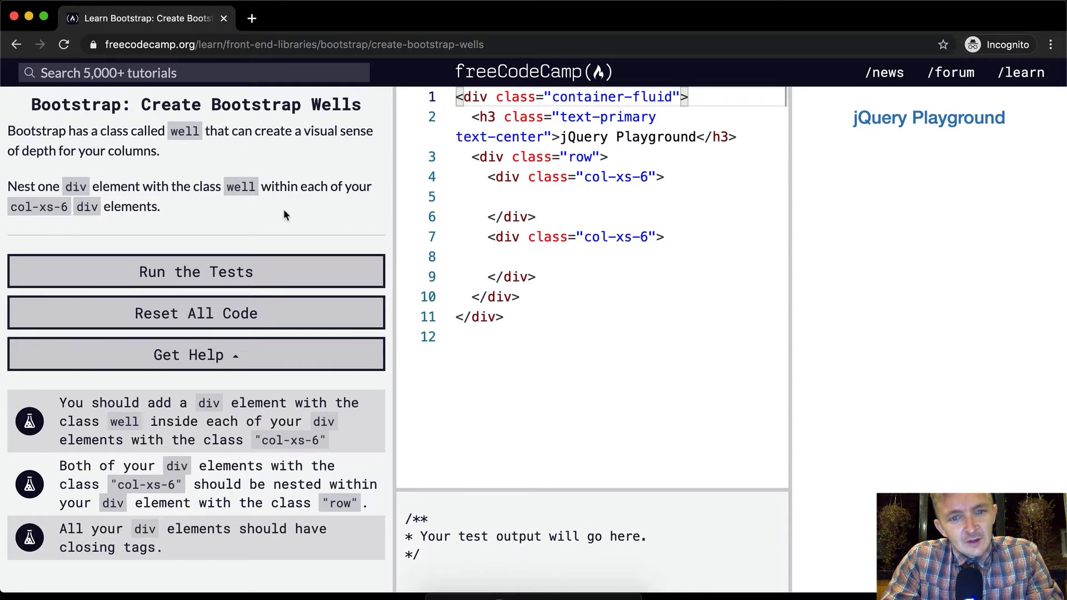
Type <div class="well"> inside each of the two col-xs-6 divs.
text(M)
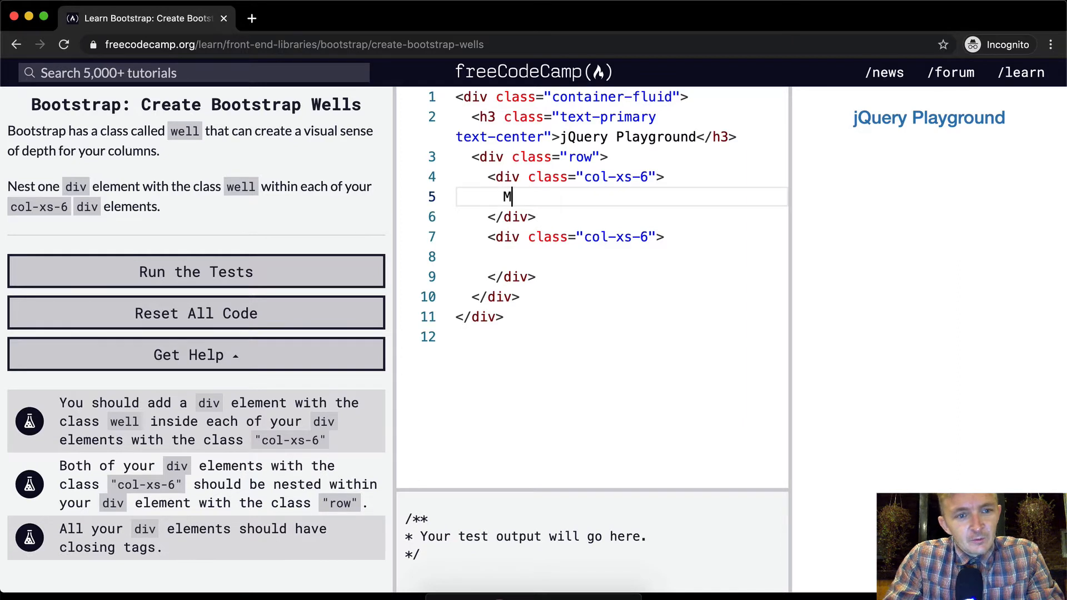
text(<div class="wel)
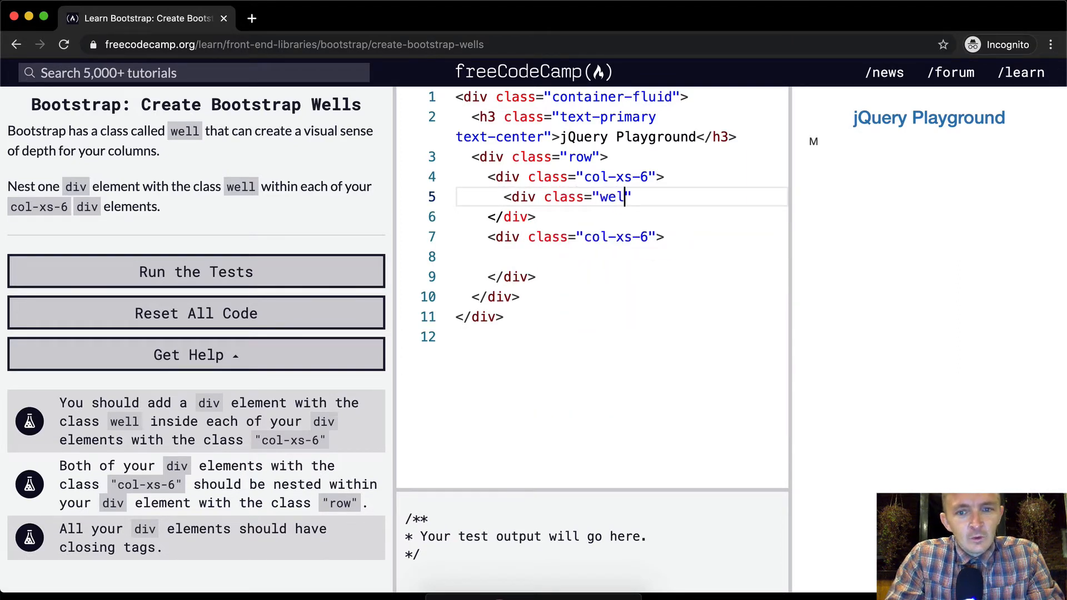
text(l>)
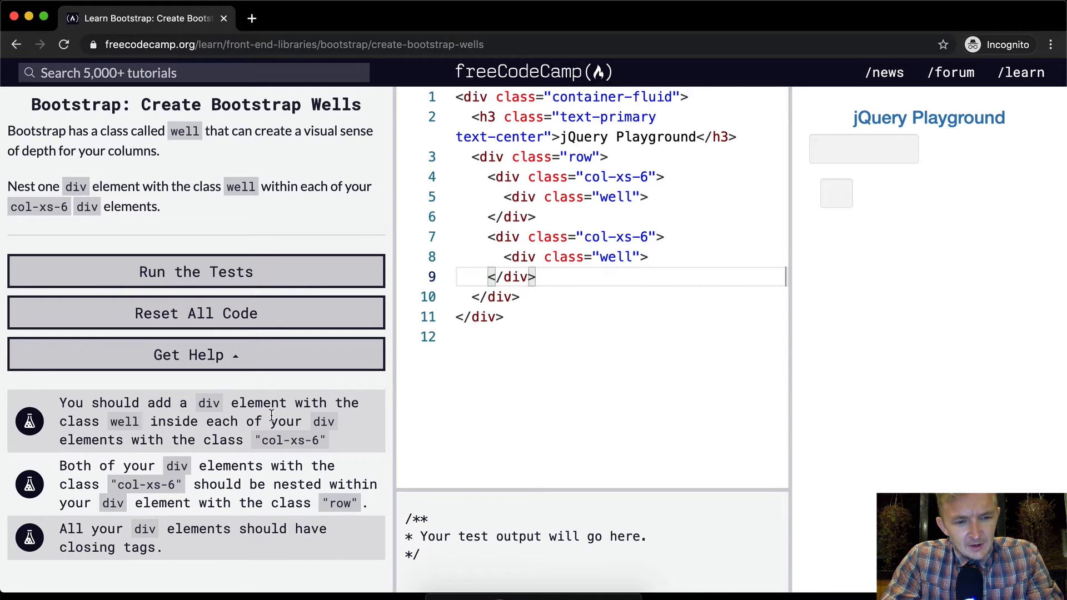
mouse_move(174, 421)
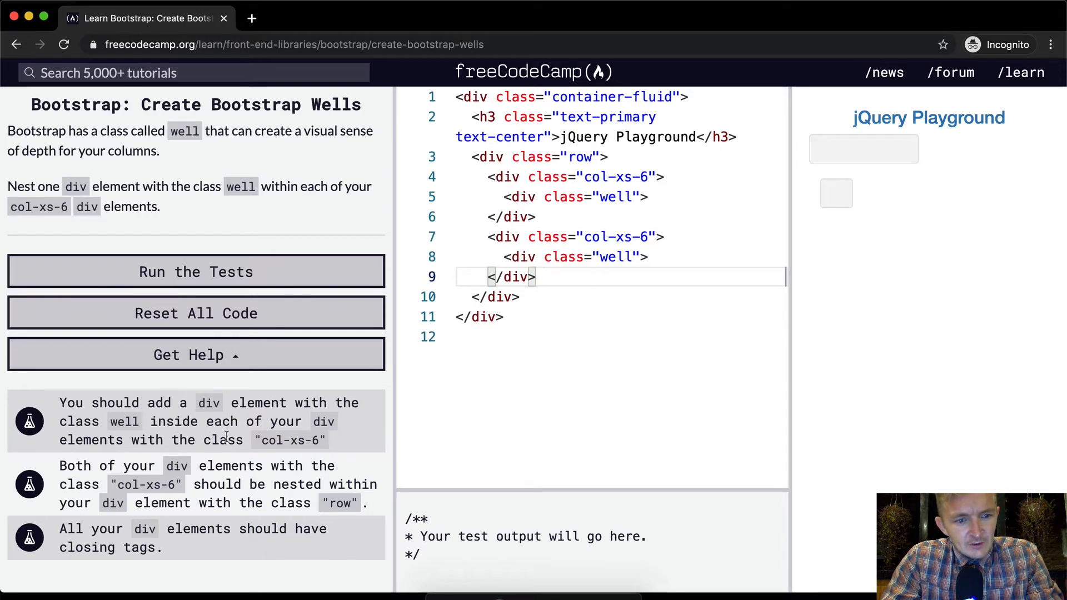
mouse_move(633, 204)
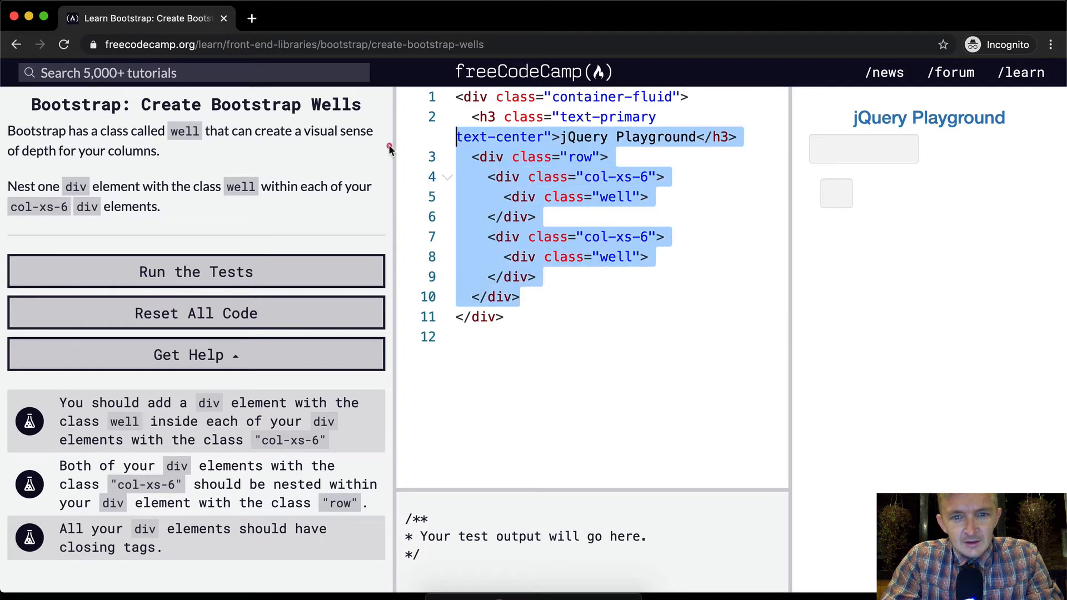
Split the h3 across lines, close both well divs with </div>, and run the tests.
click(552, 137)
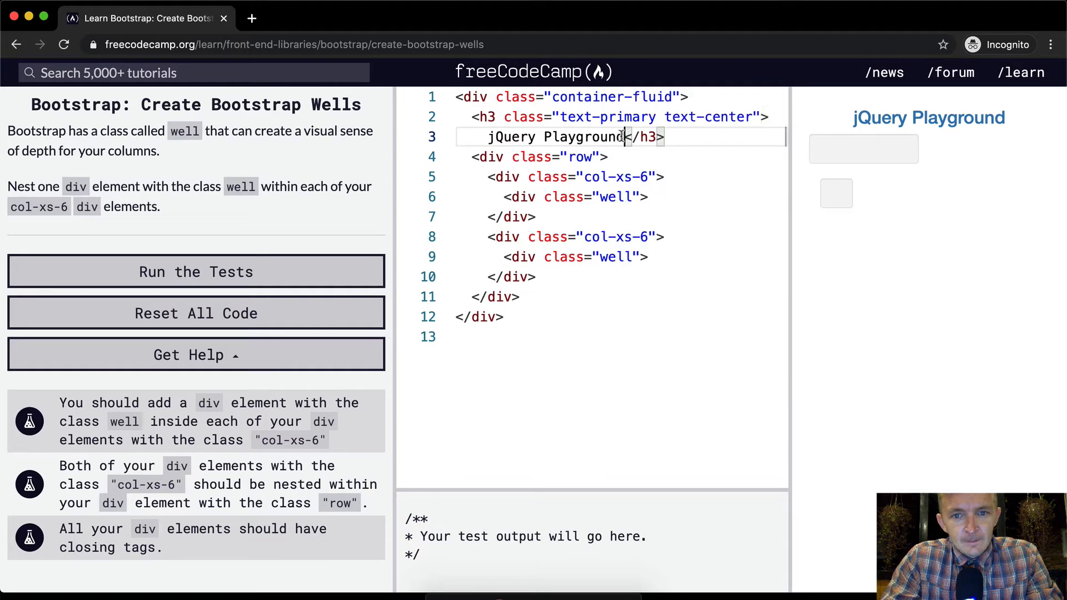
key(Enter)
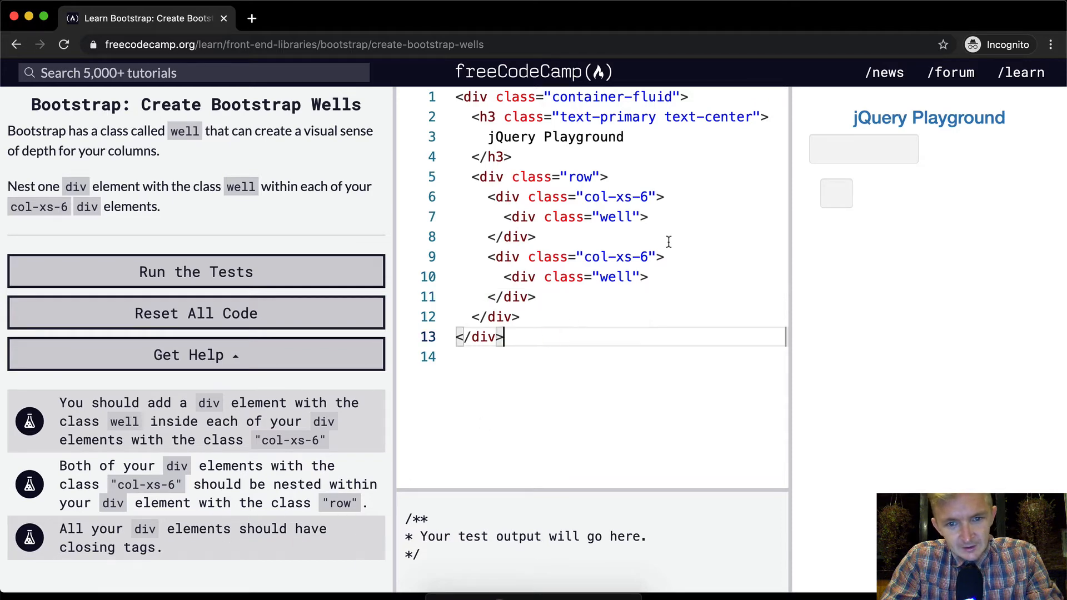
text(></dv)
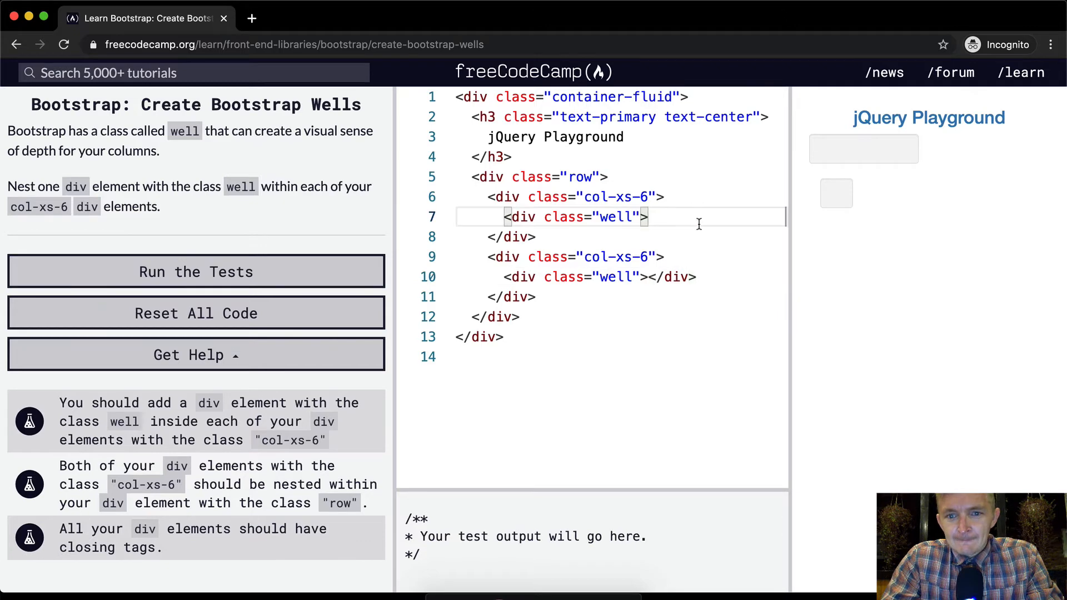
text(</div>)
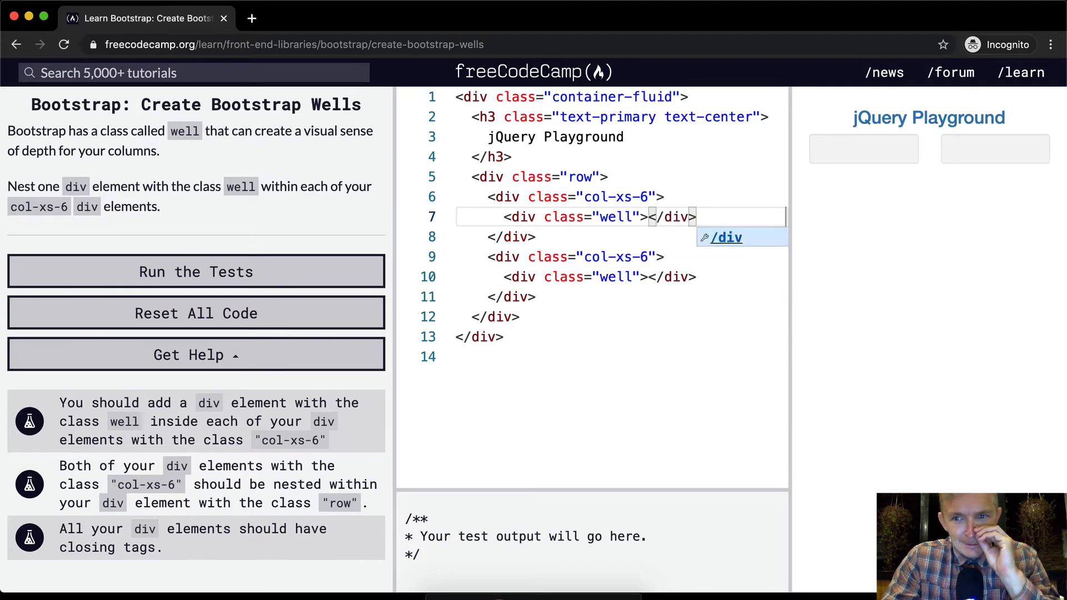
mouse_move(885, 169)
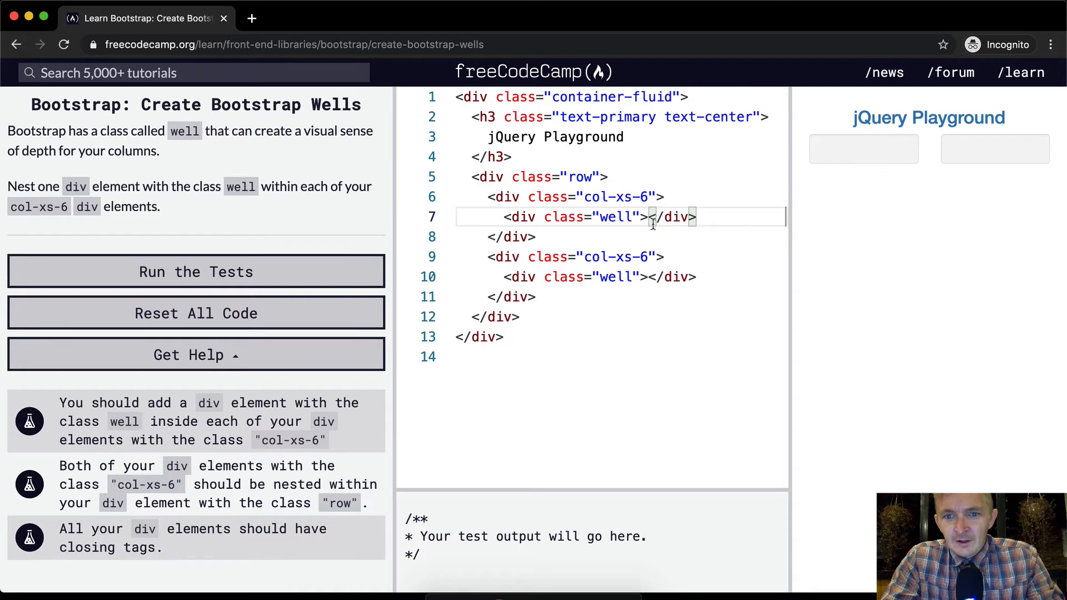
mouse_move(196, 272)
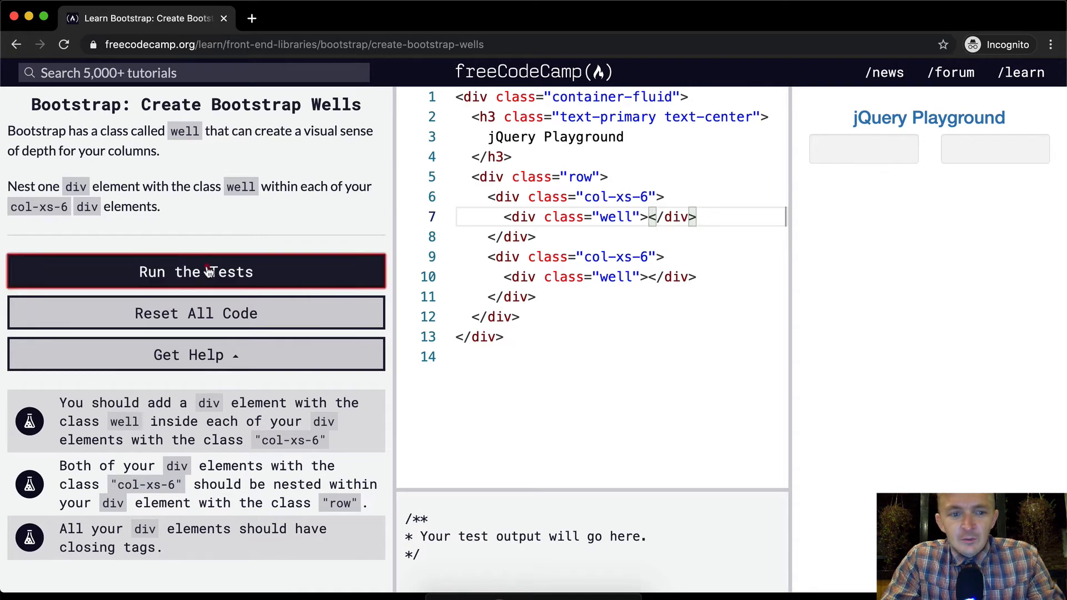
click(196, 272)
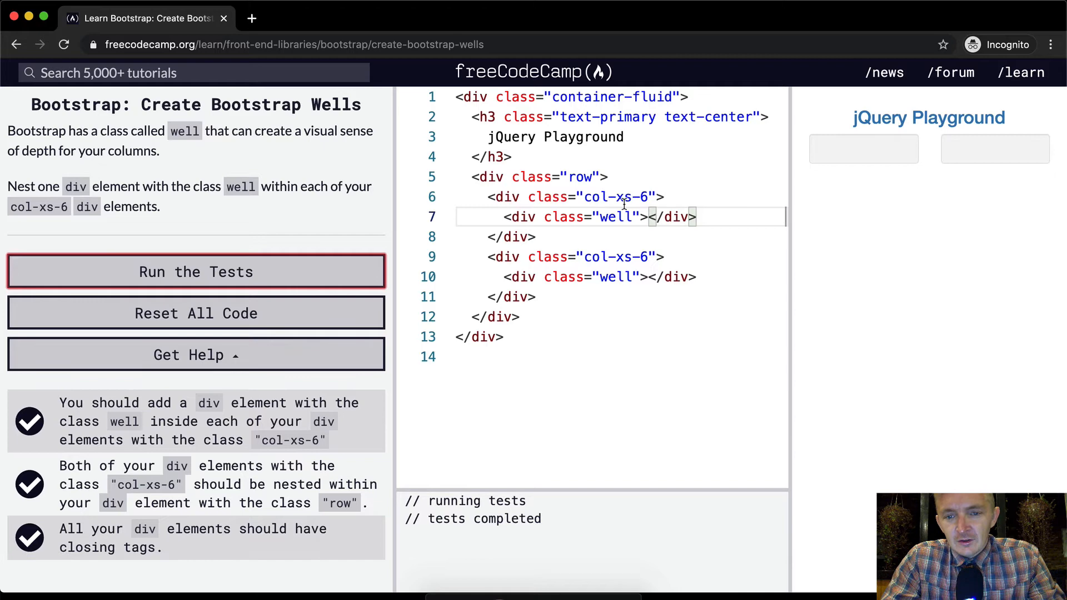
Build the second well's <ul> with items one and two, and delete 'One' from the first well.
text(On)
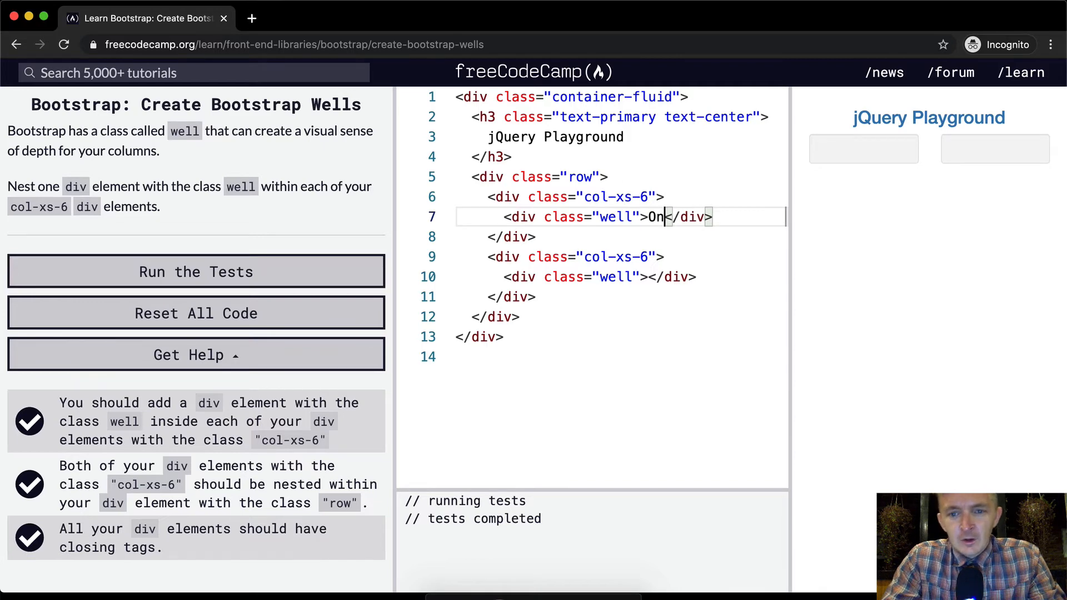
text(Two)
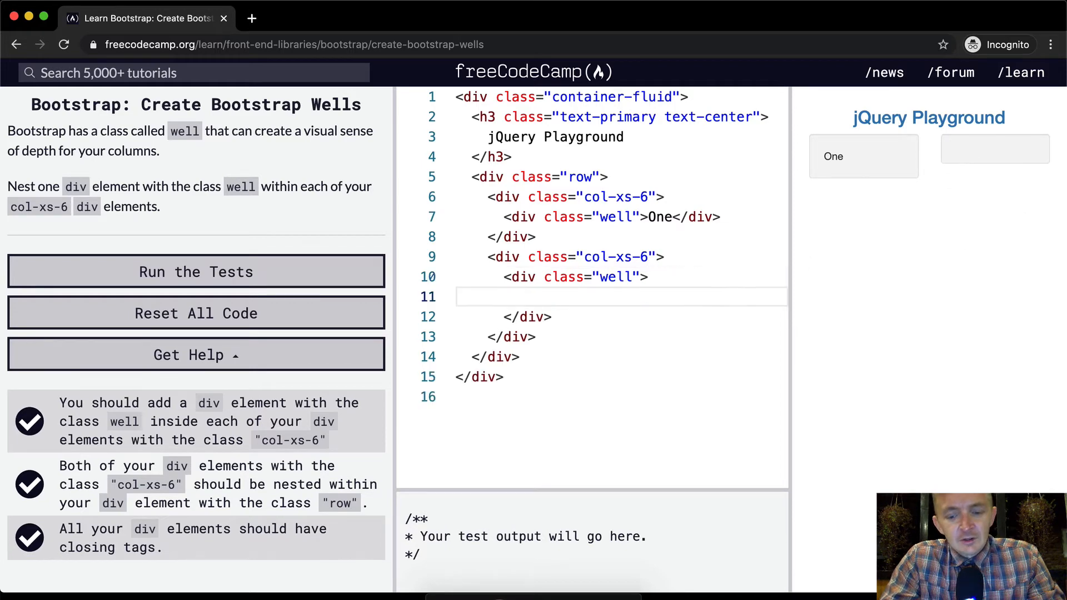
text(<ul>)
text(<li><)
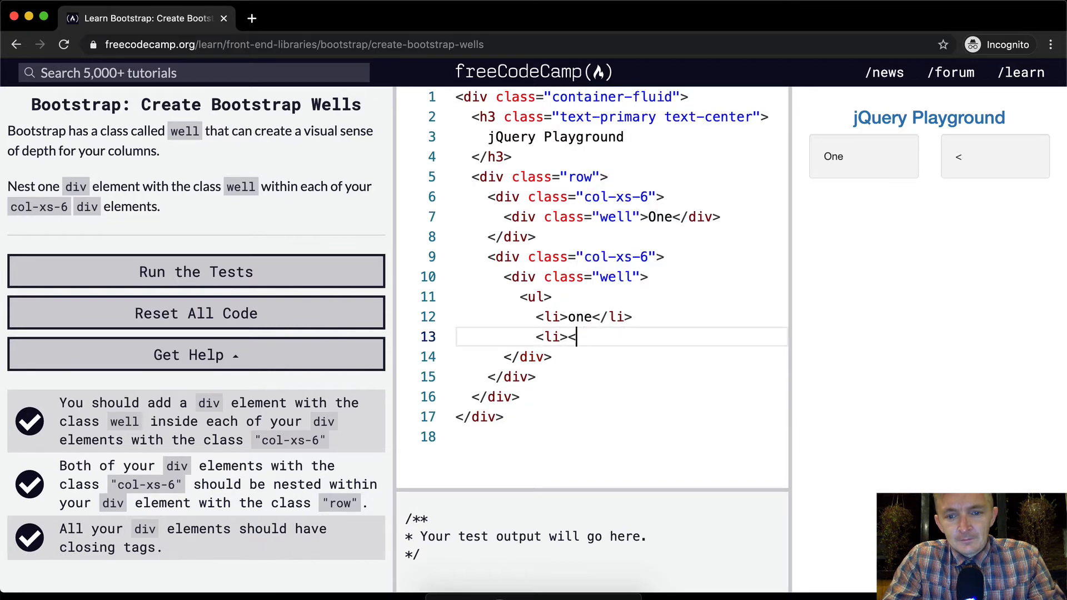
text(two</)
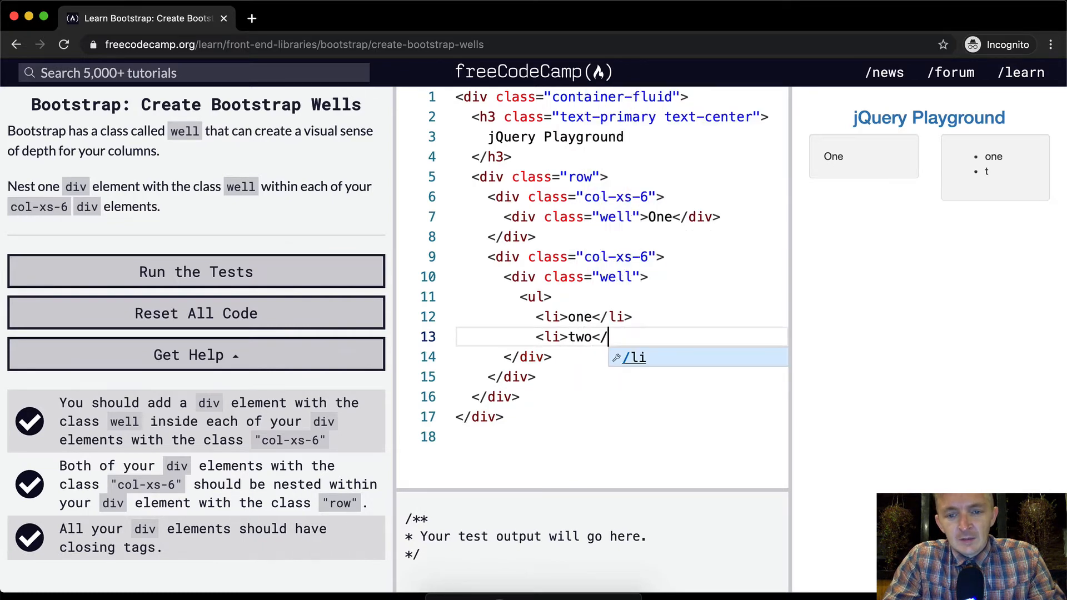
key(Enter)
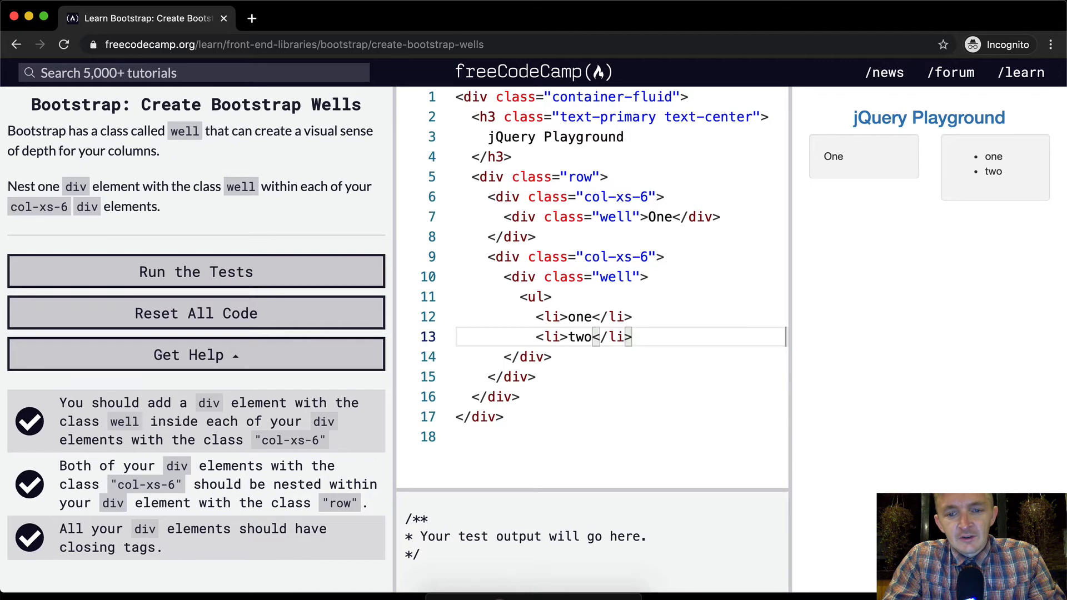
text(</i)
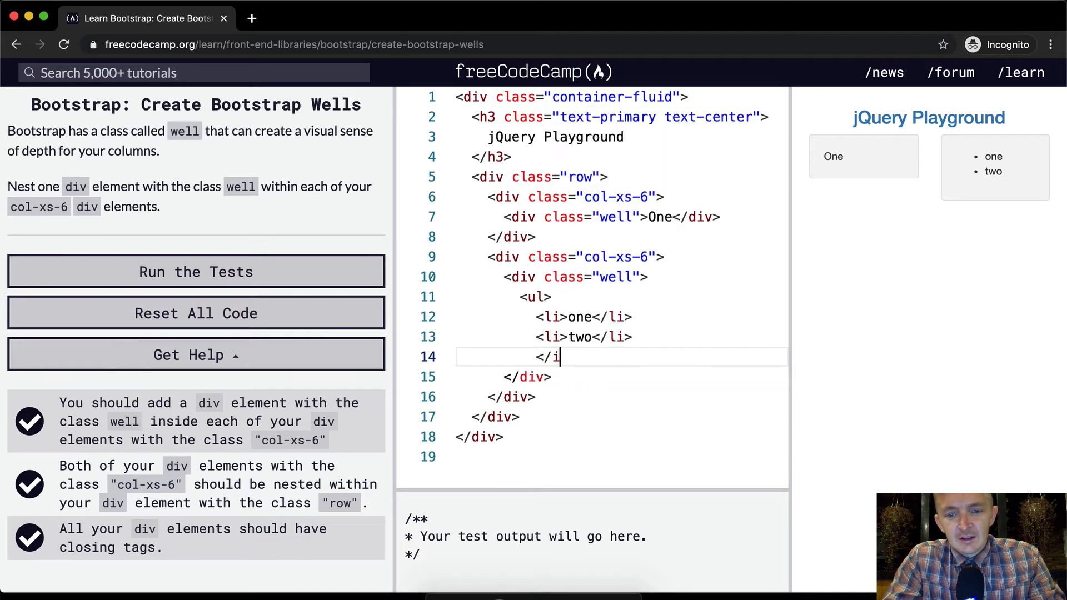
text(l>)
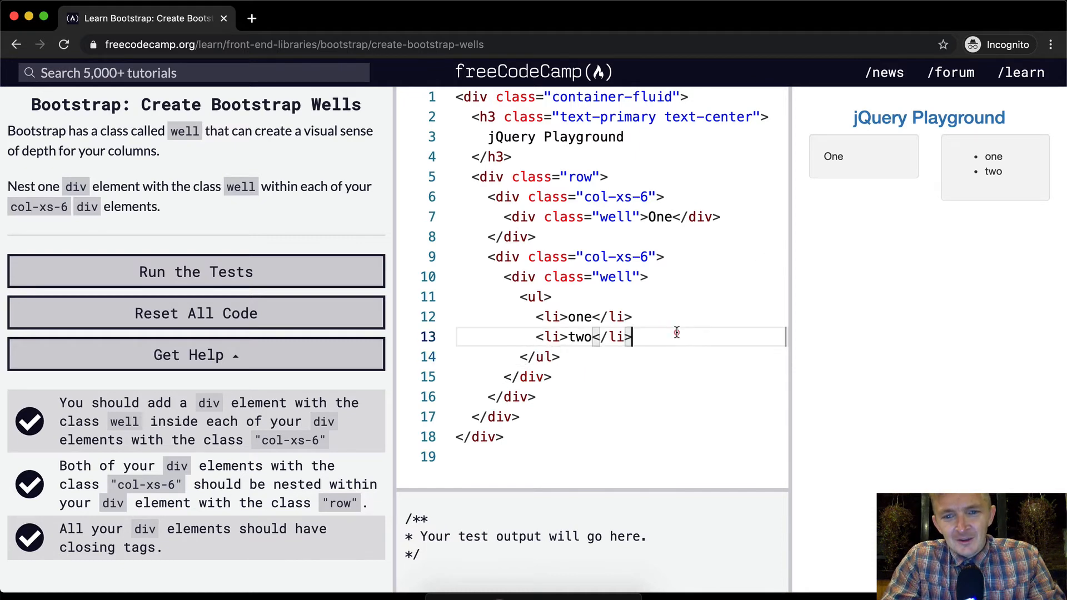
key(Enter)
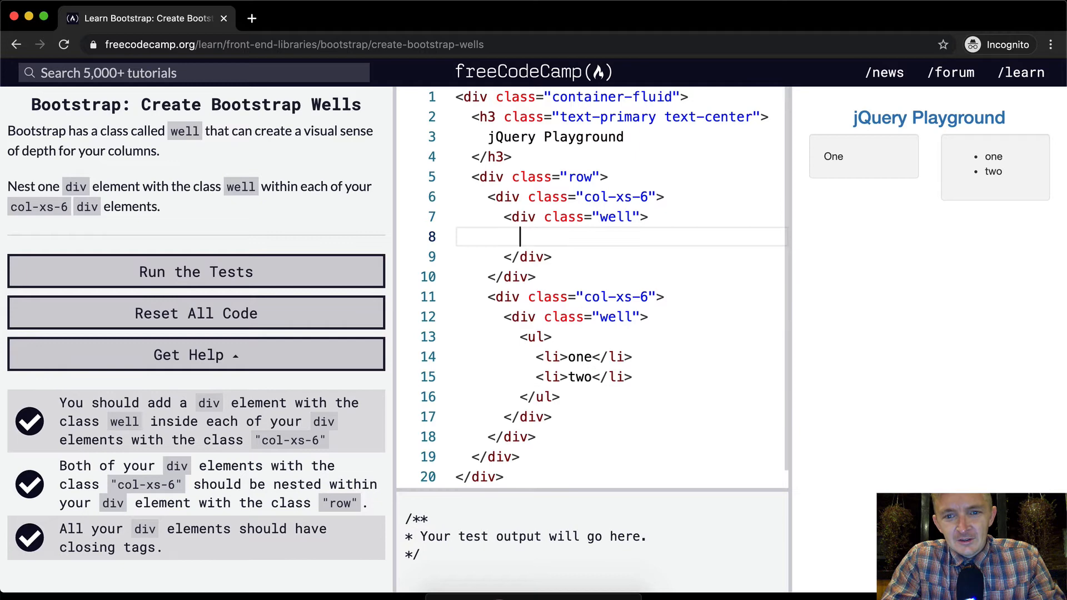
Type <h1>Left Side</h1> inside the first well div.
text(<h1>)
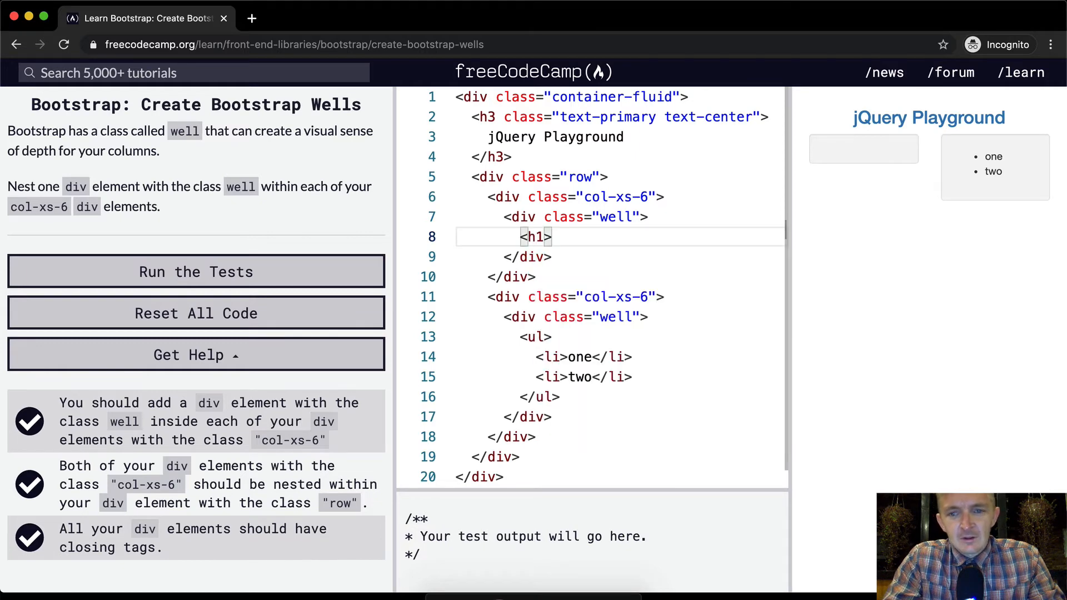
text(Left S)
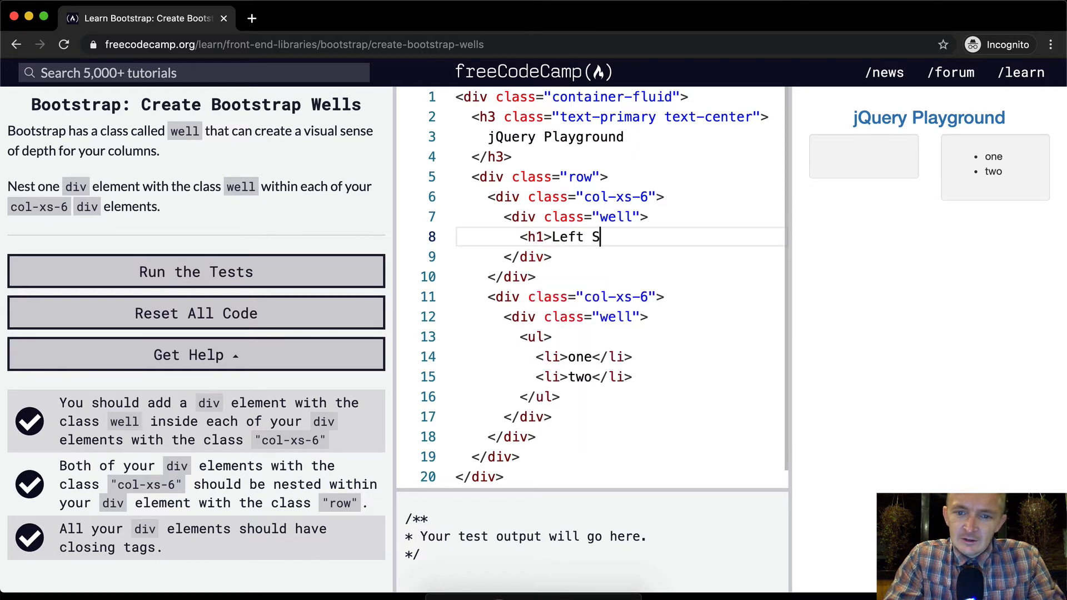
text(ide</j)
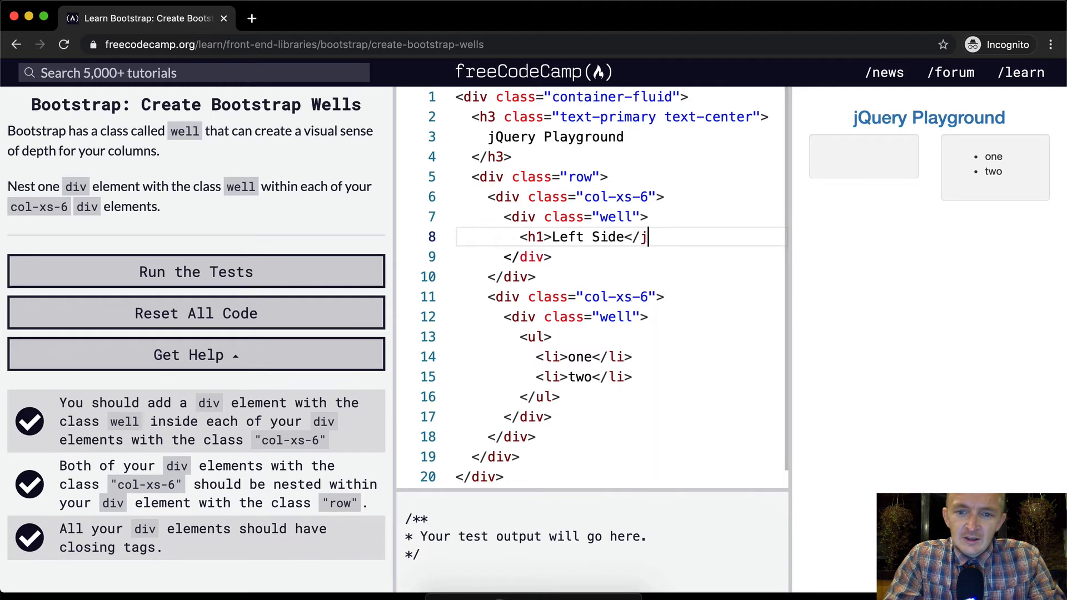
text(1>)
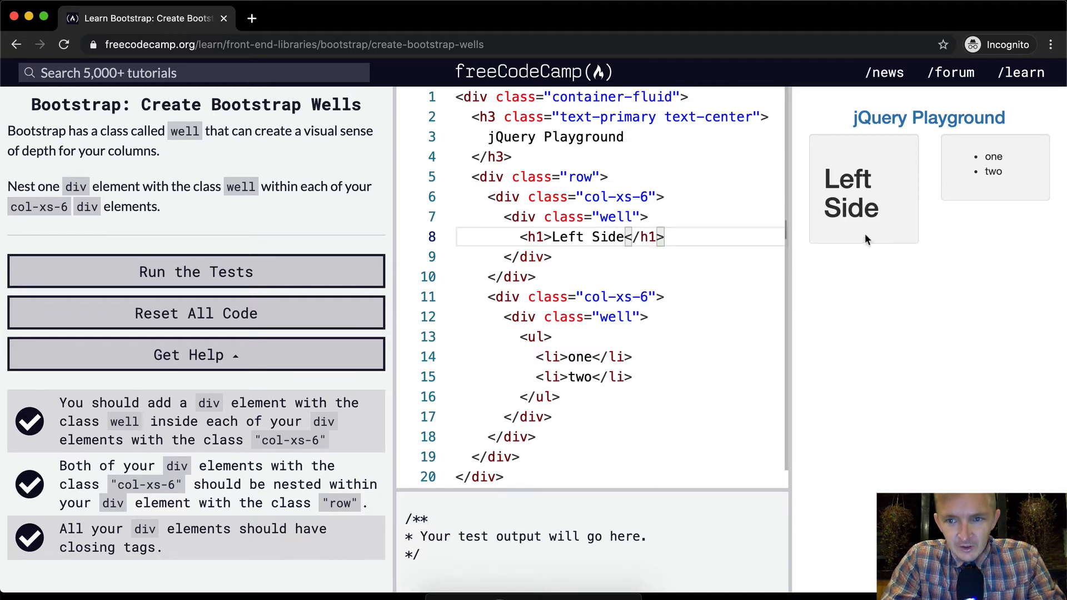
mouse_move(803, 201)
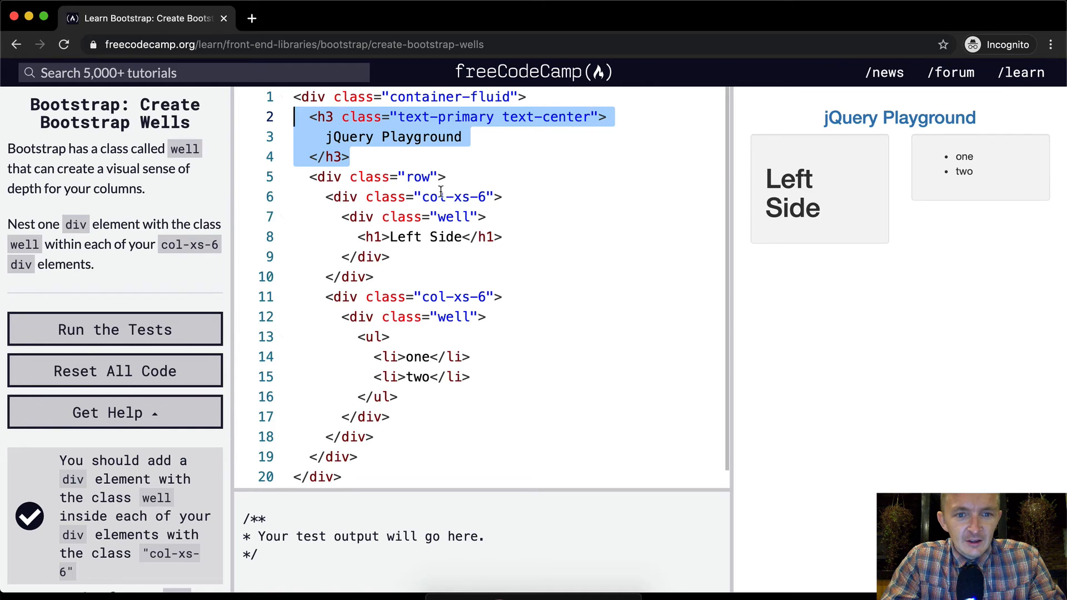
Add blank lines between the two col-xs-6 column divs.
click(309, 177)
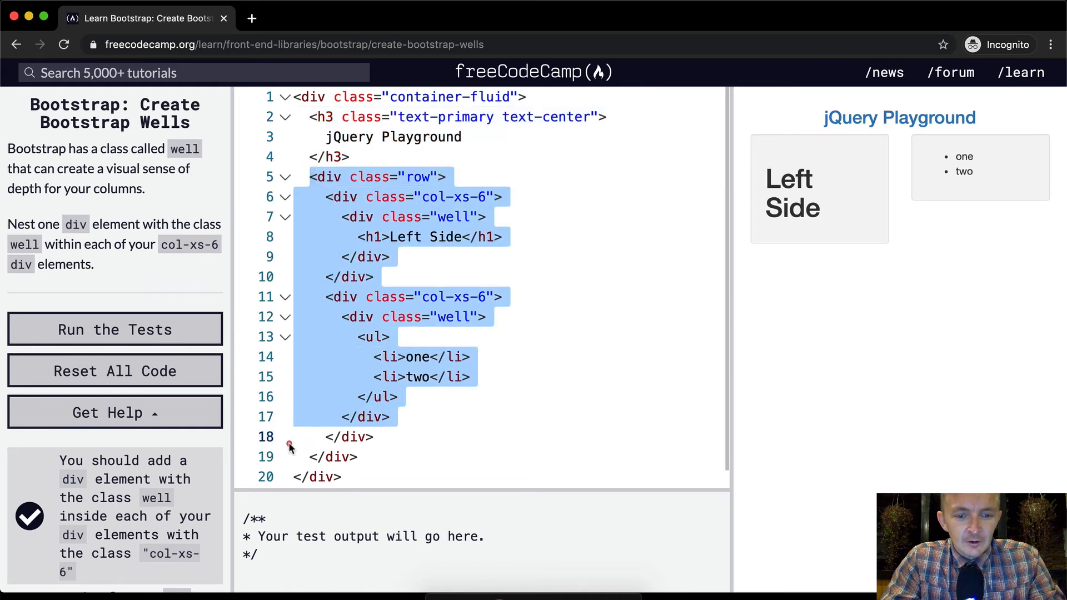
click(359, 297)
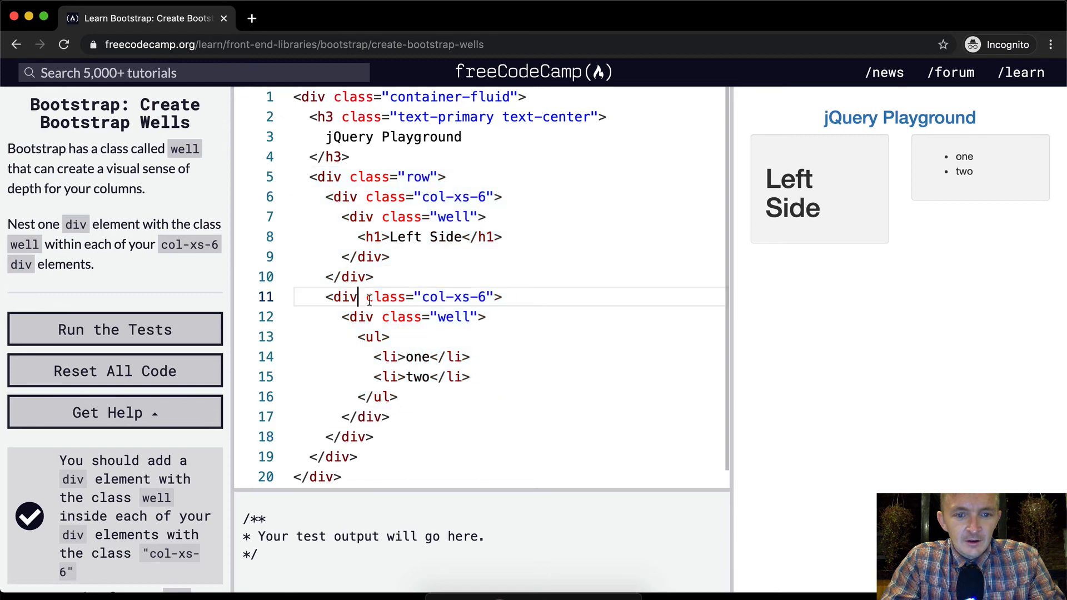
key(Enter)
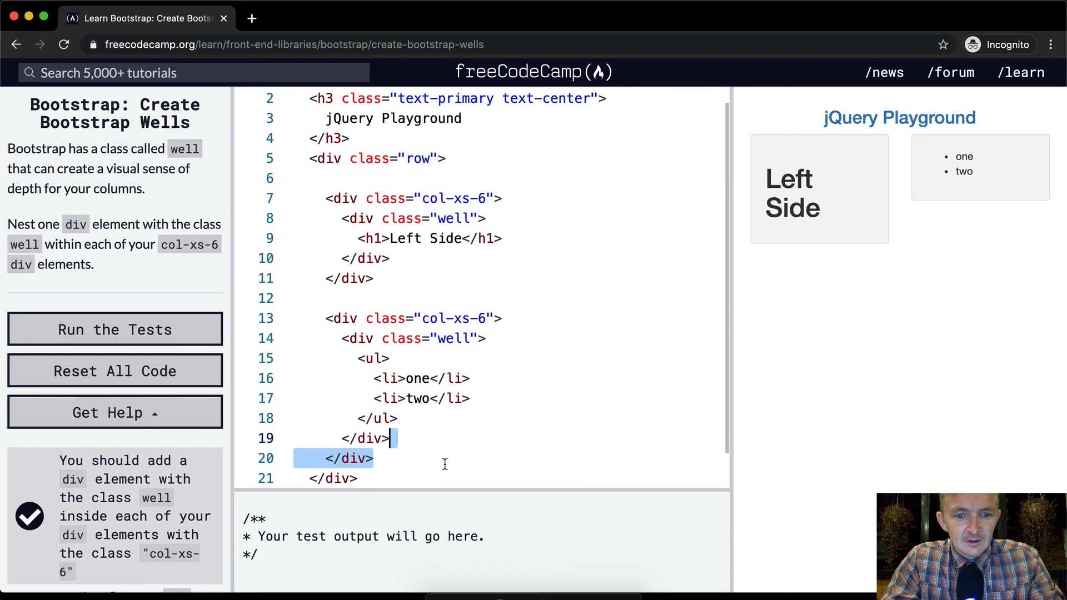
key(Return)
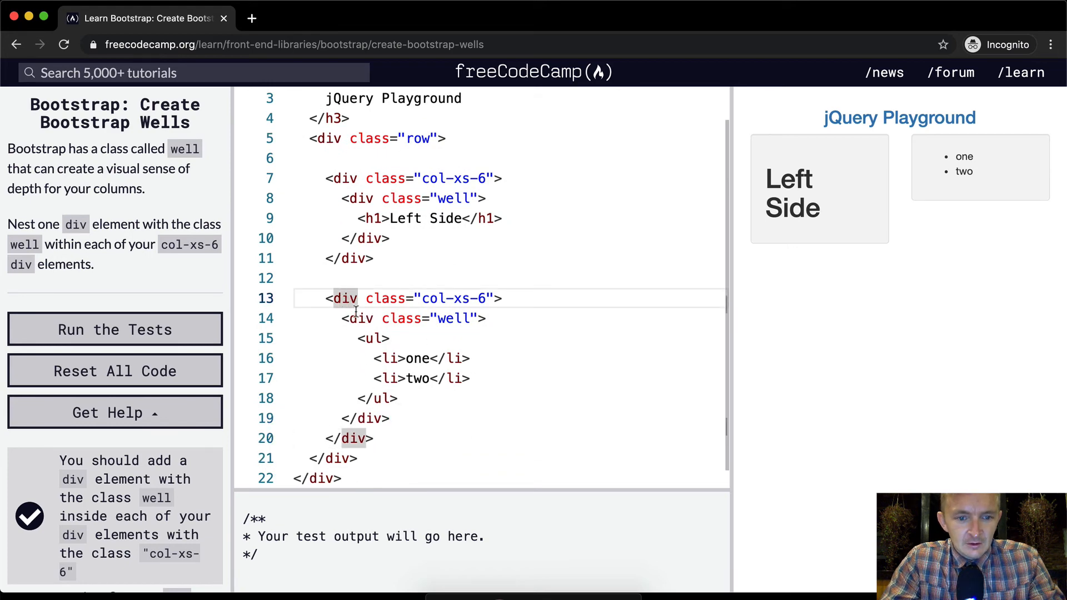
Run the challenge tests and dismiss the success message.
scroll(up, 3)
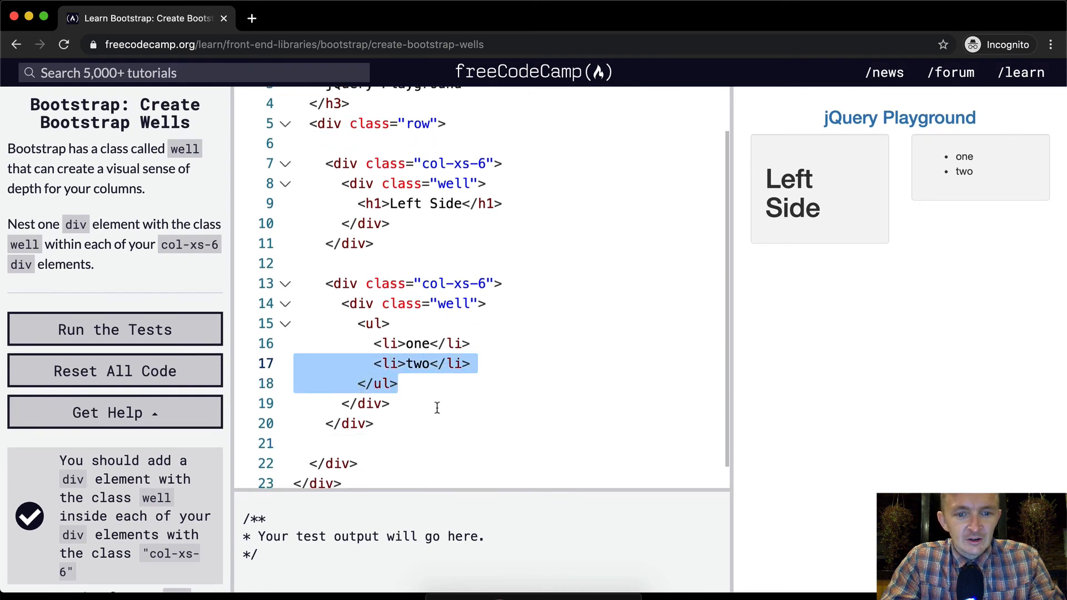
click(114, 329)
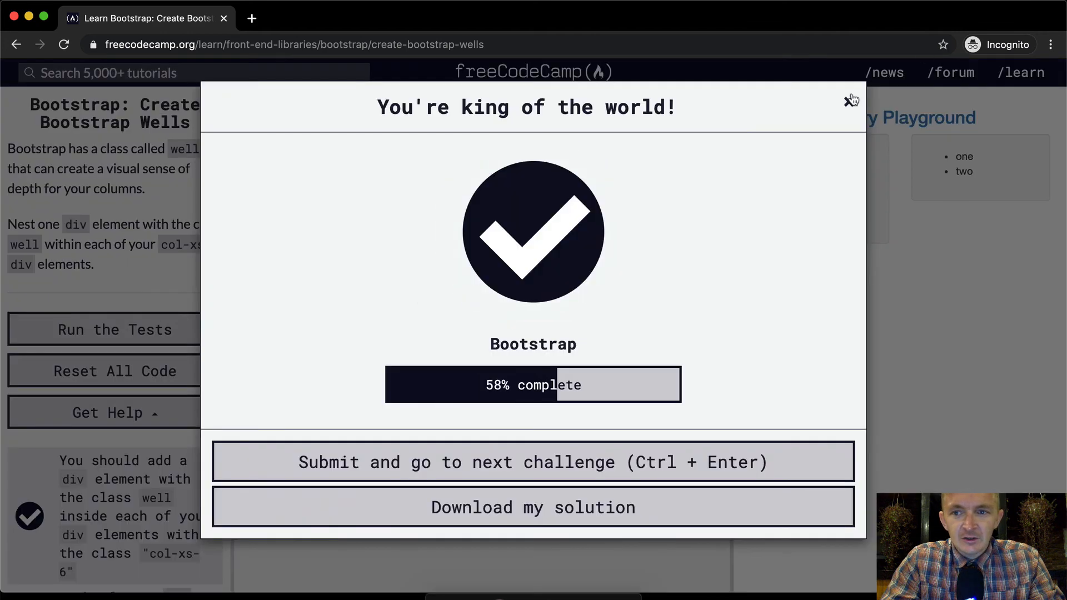
click(851, 100)
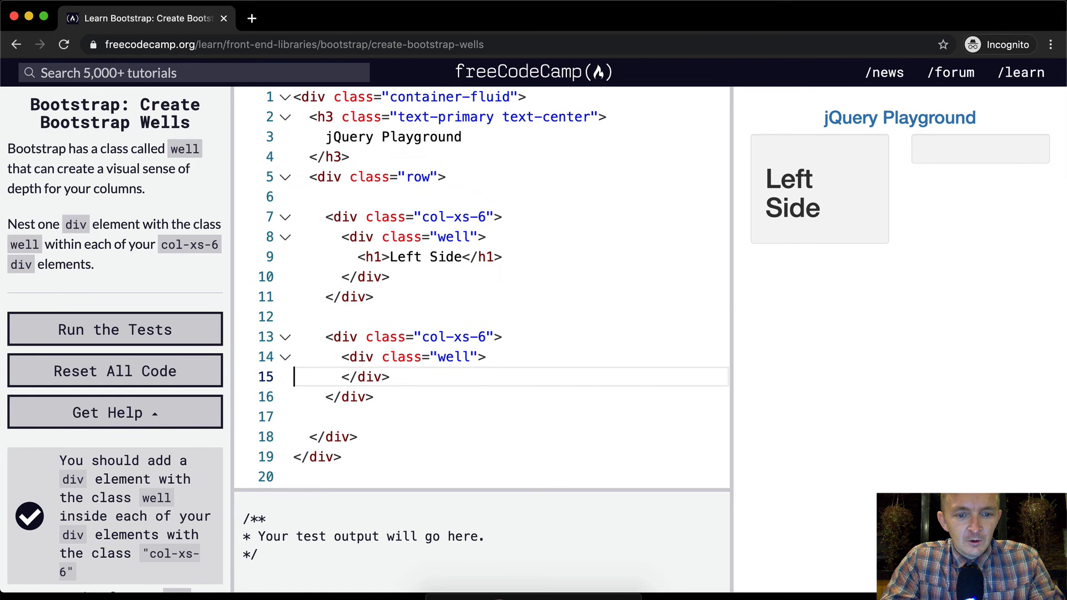
Collapse each well to a one-line <div class="well"></div> and rerun the tests.
key(Backspace)
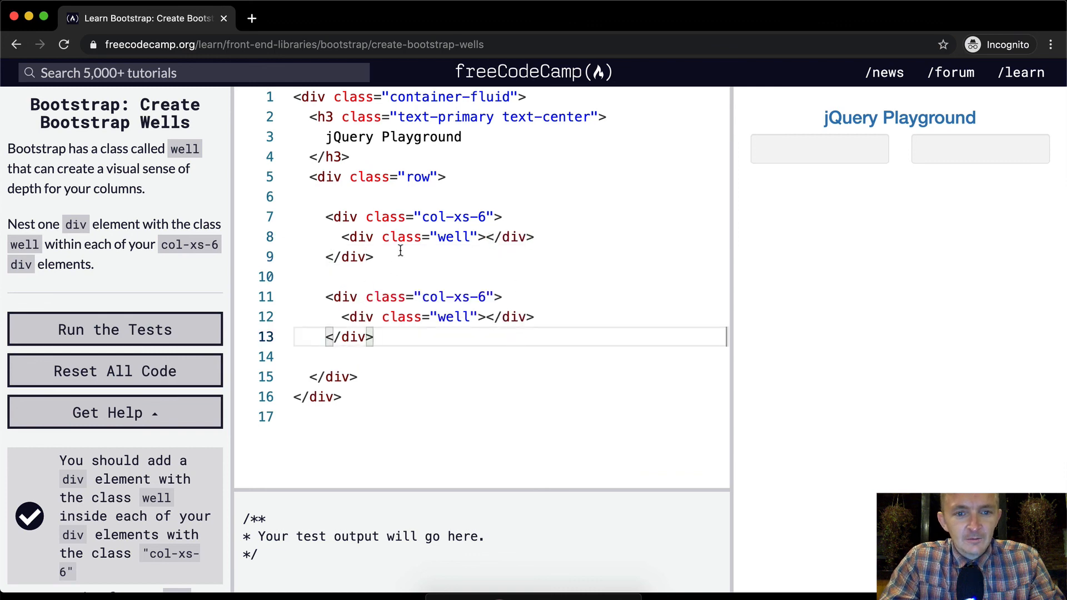
mouse_move(490, 282)
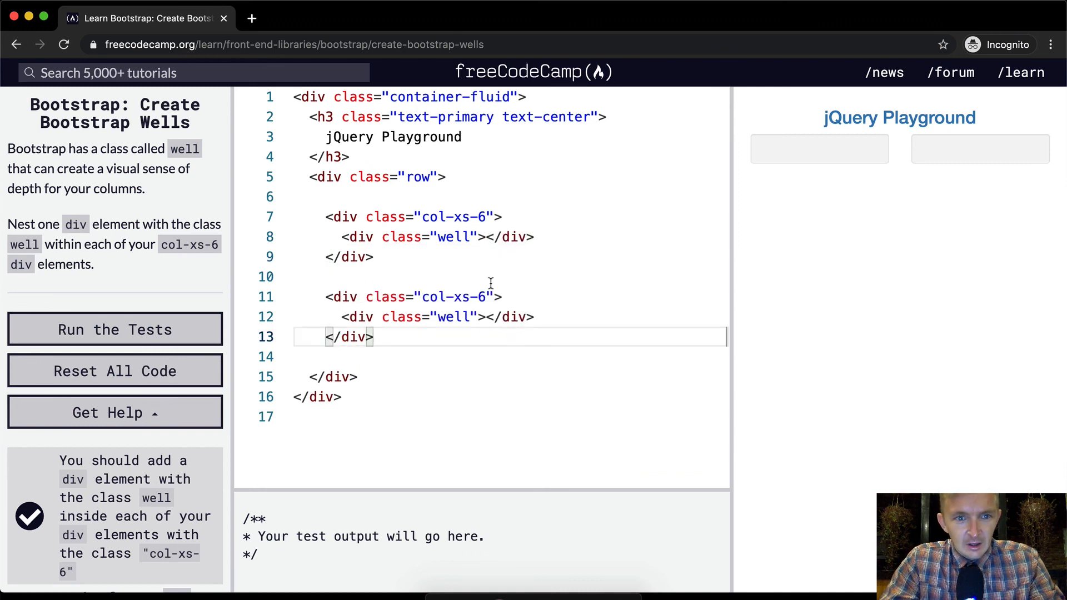
click(114, 330)
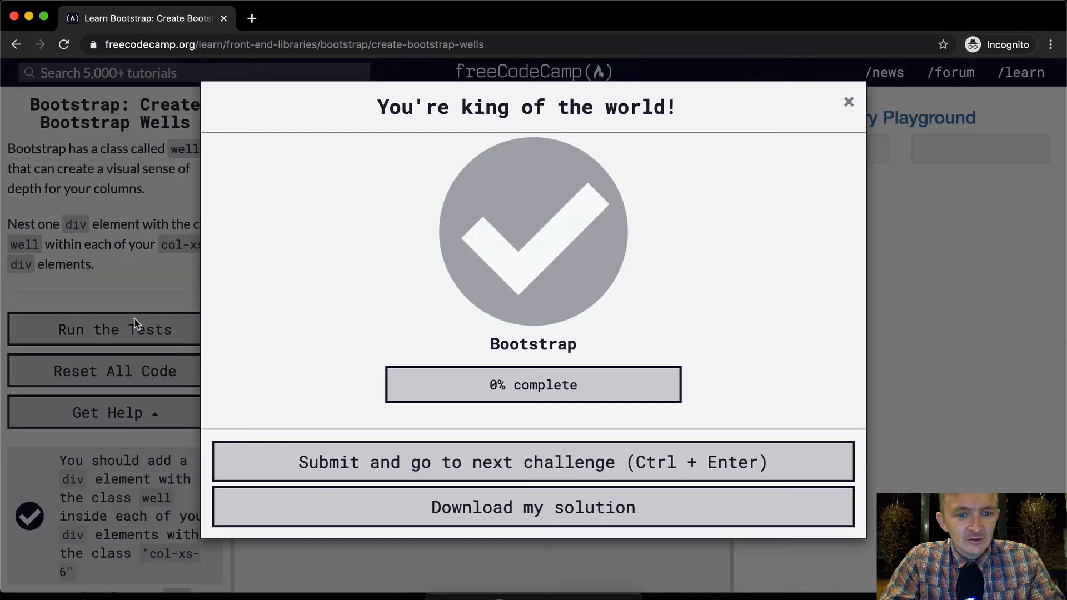